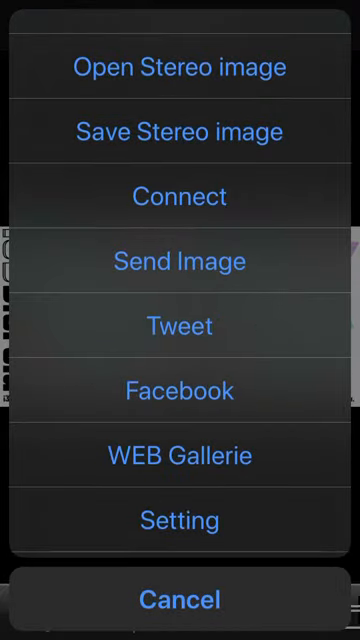
- Bring up the stereo image action sheet with Open, Save and sharing options
{"action": "left_click", "coordinate": [180, 518]}
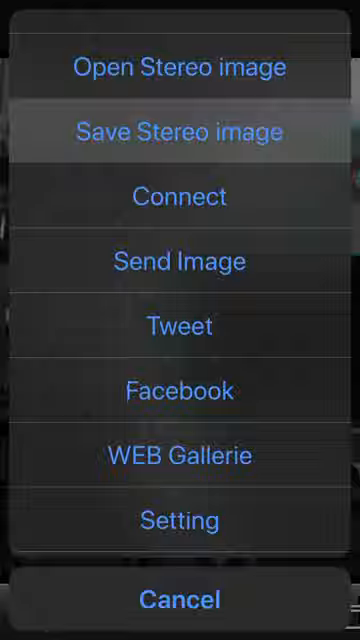
- Choose Save Stereo image so the list of output resolutions appears
{"action": "left_click", "coordinate": [180, 132]}
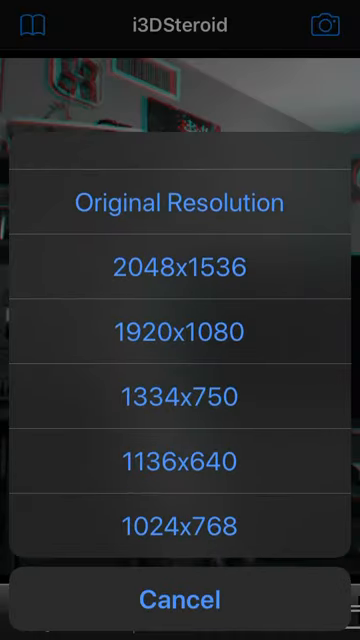